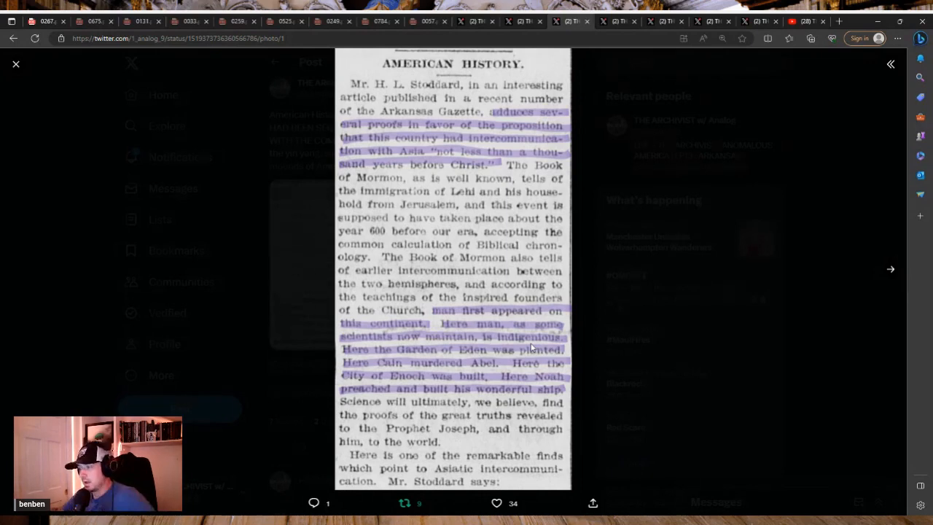
{"action": "mouse_move", "coordinate": [268, 241]}
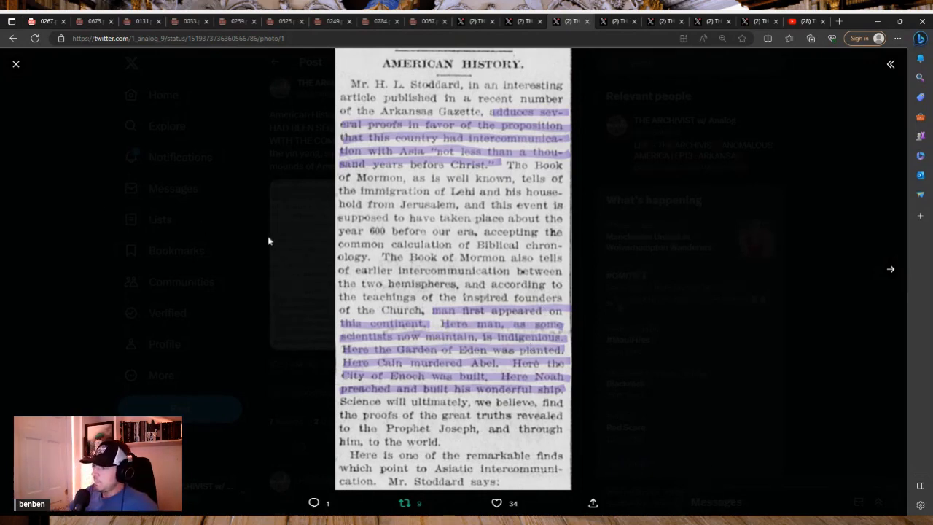
Step: Advance the photo viewer to the second clipping, about Buddha likenesses found in mounds
{"action": "left_click", "coordinate": [890, 269]}
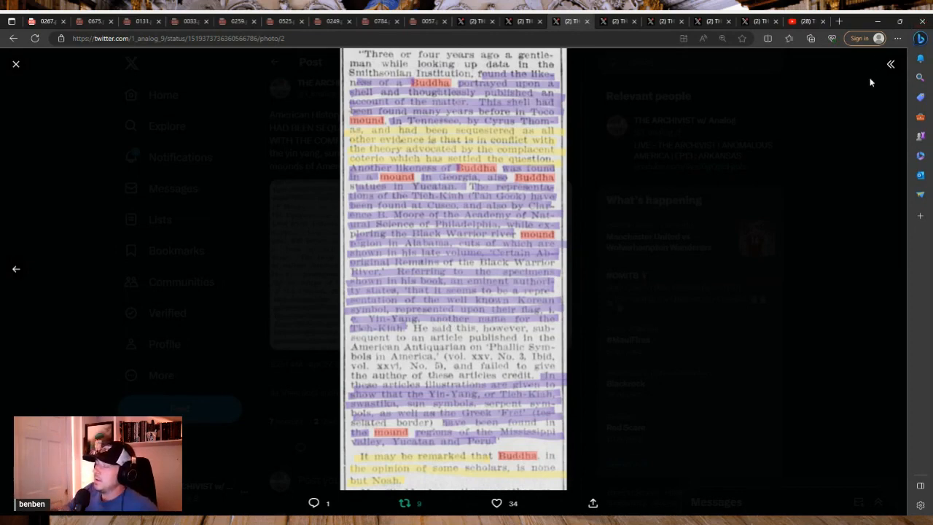
{"action": "mouse_move", "coordinate": [847, 108]}
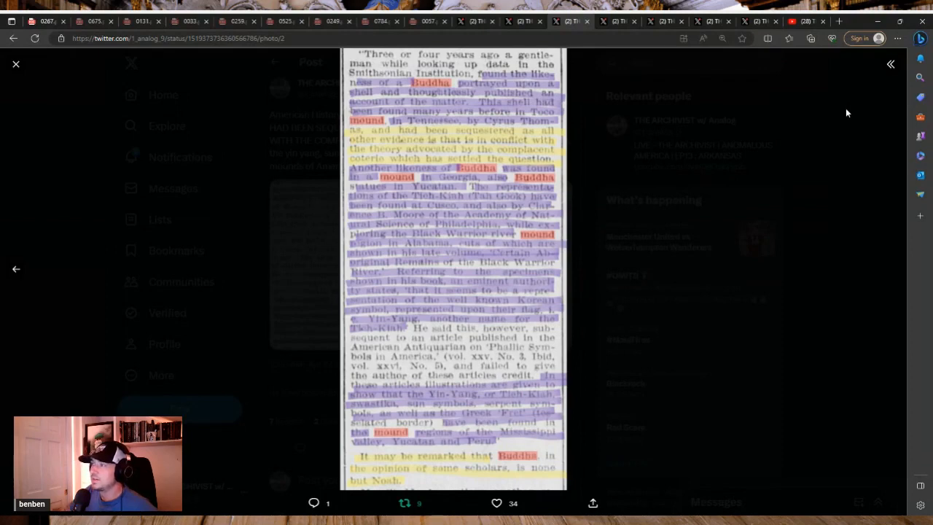
{"action": "mouse_move", "coordinate": [665, 129]}
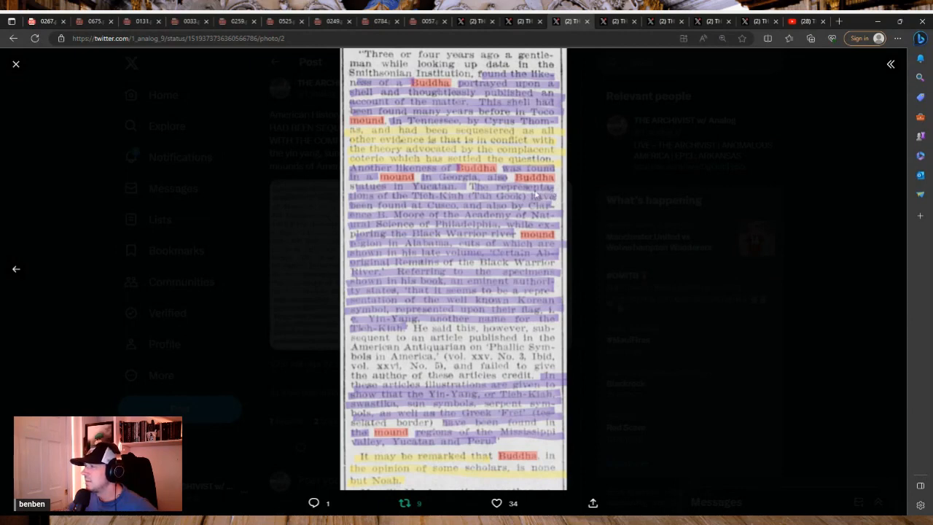
{"action": "mouse_move", "coordinate": [699, 238]}
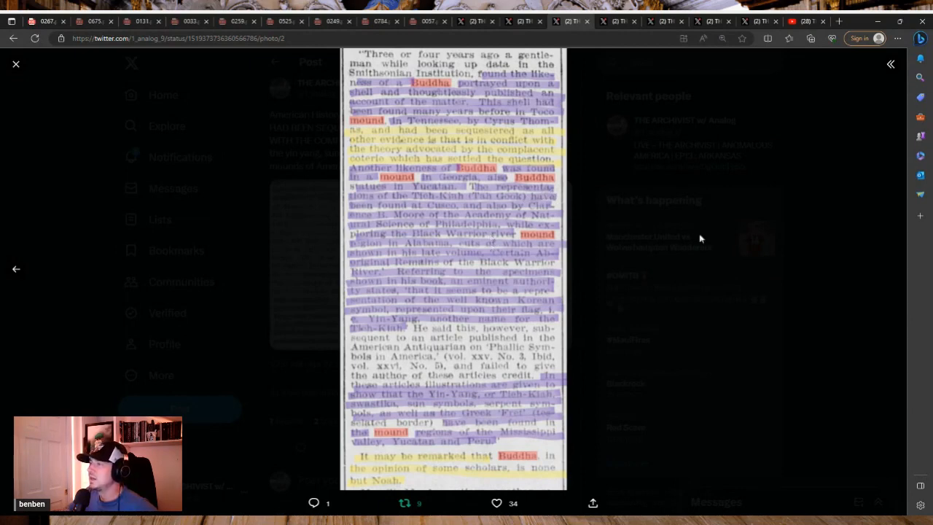
{"action": "mouse_move", "coordinate": [727, 202]}
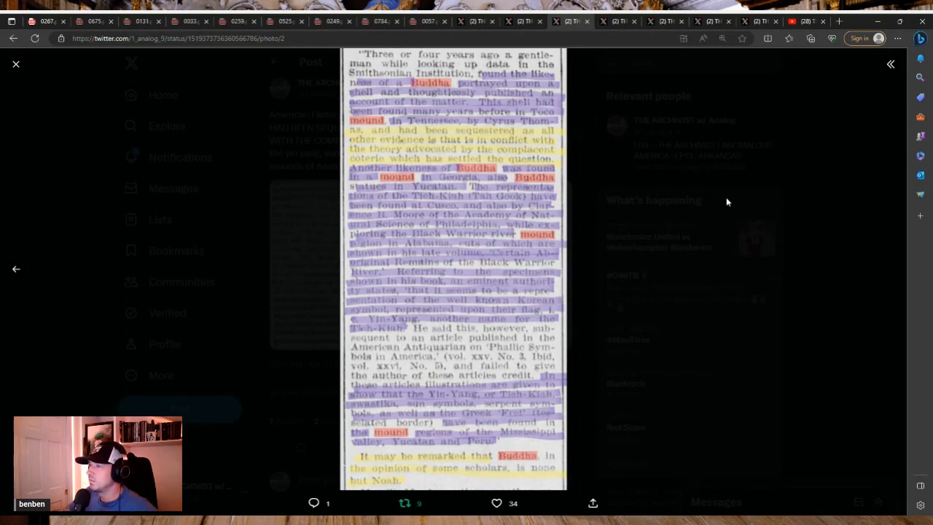
{"action": "mouse_move", "coordinate": [626, 188]}
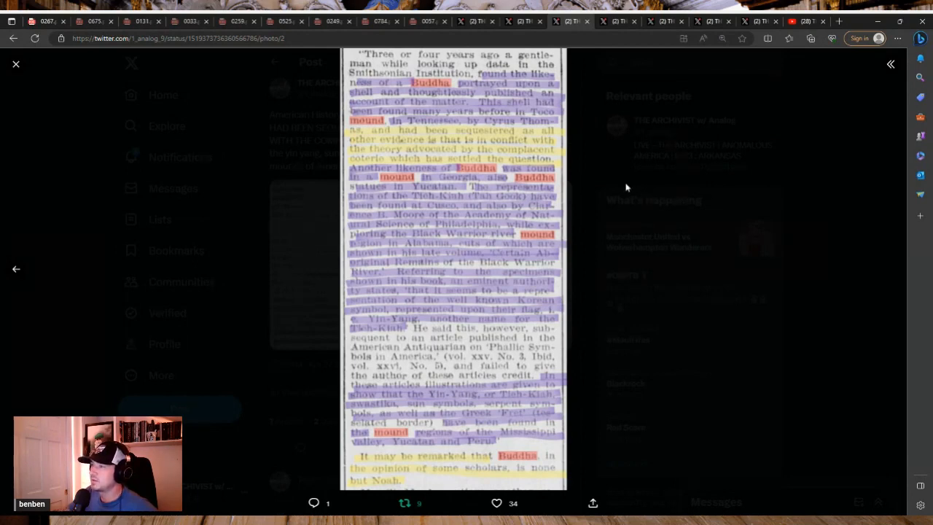
{"action": "mouse_move", "coordinate": [599, 185]}
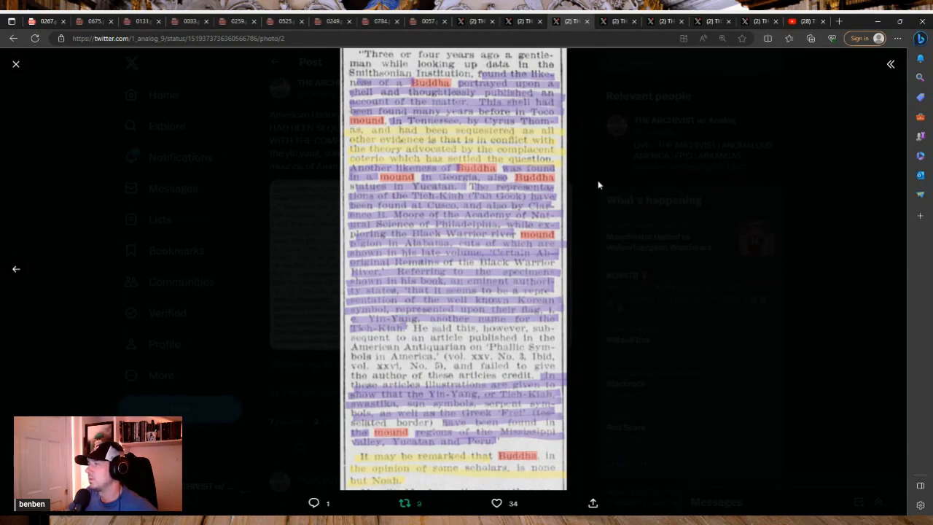
{"action": "mouse_move", "coordinate": [531, 151]}
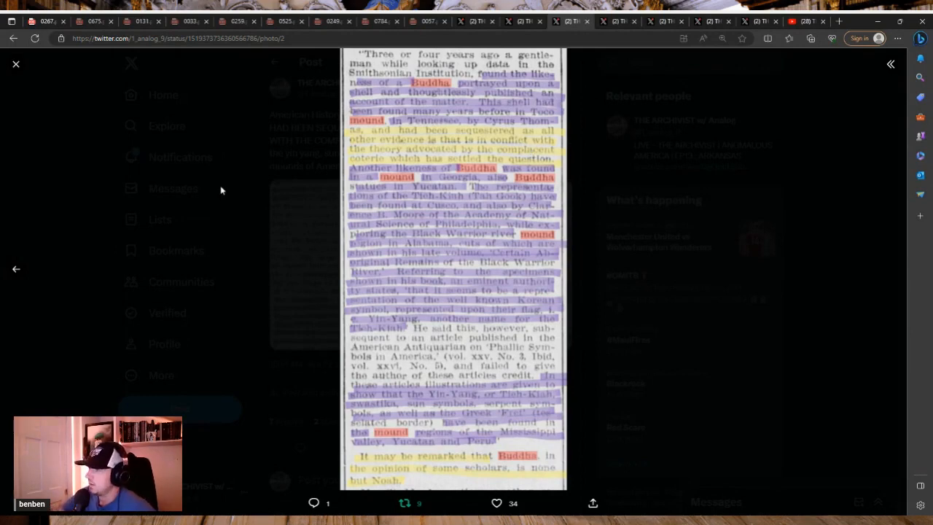
{"action": "mouse_move", "coordinate": [442, 129]}
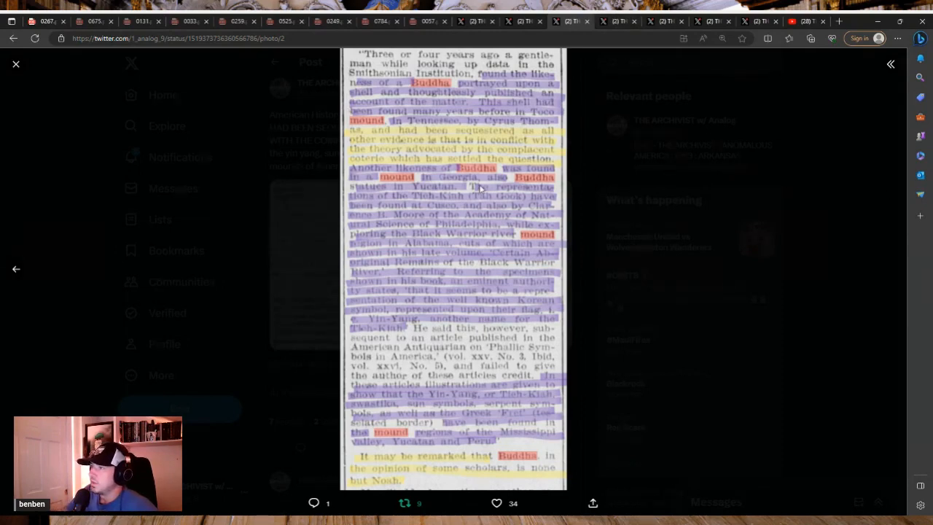
{"action": "mouse_move", "coordinate": [469, 220]}
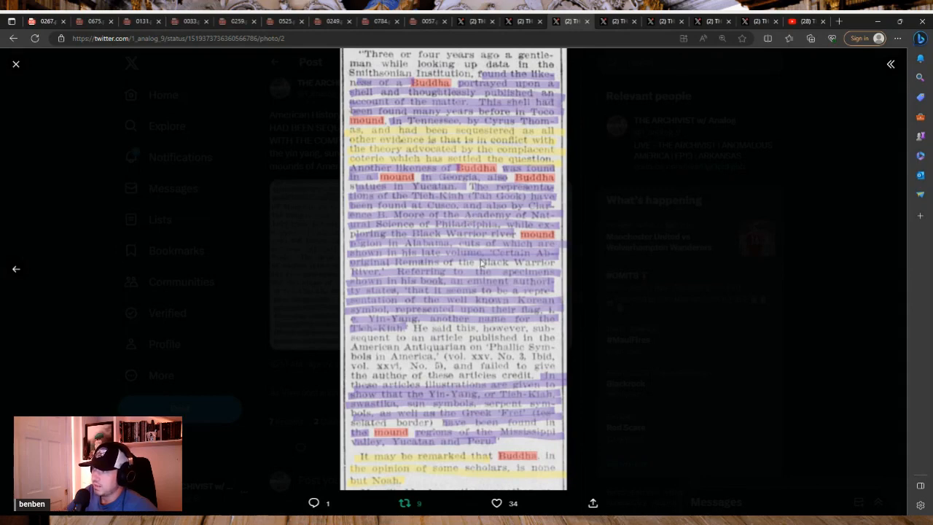
{"action": "mouse_move", "coordinate": [473, 407]}
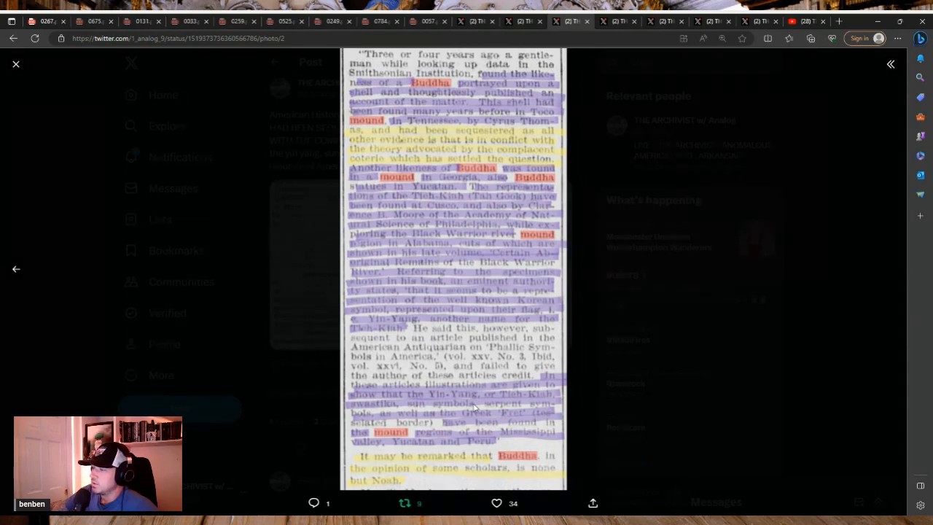
{"action": "mouse_move", "coordinate": [513, 423]}
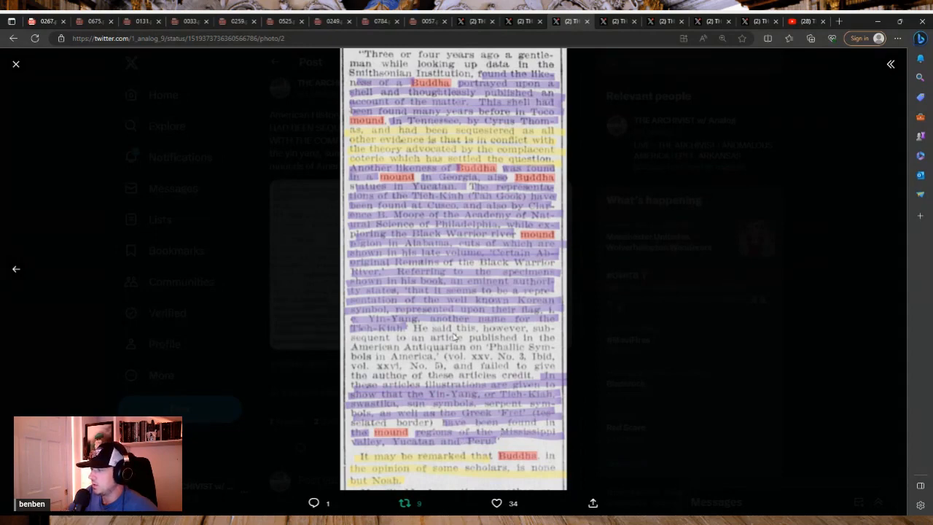
{"action": "mouse_move", "coordinate": [639, 327]}
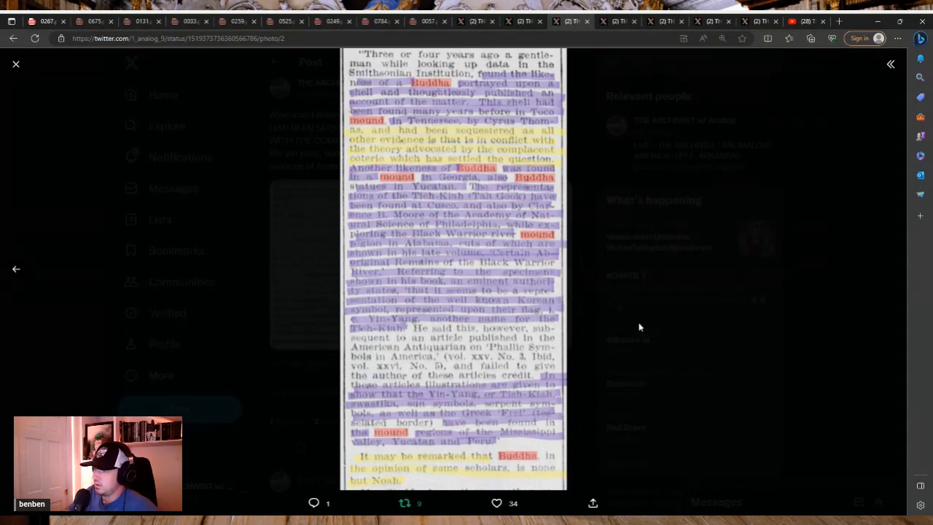
{"action": "mouse_move", "coordinate": [382, 380]}
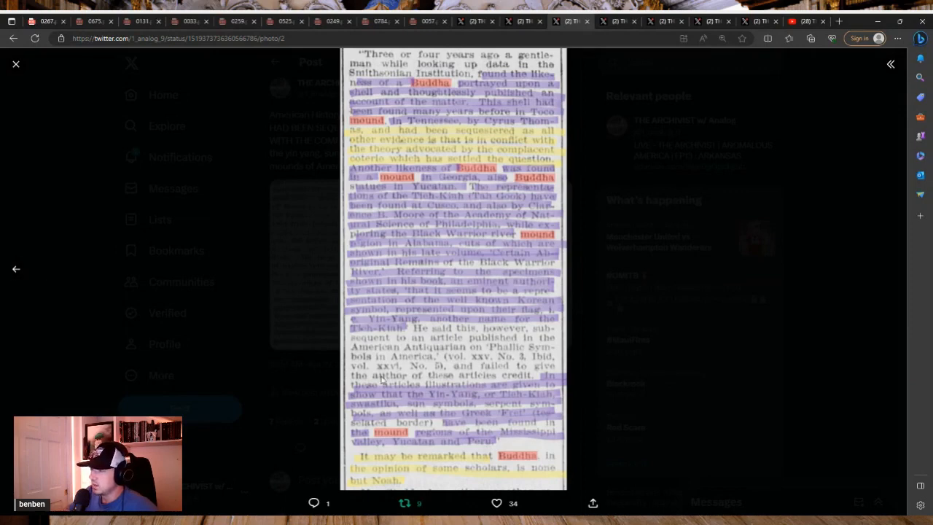
{"action": "mouse_move", "coordinate": [386, 375]}
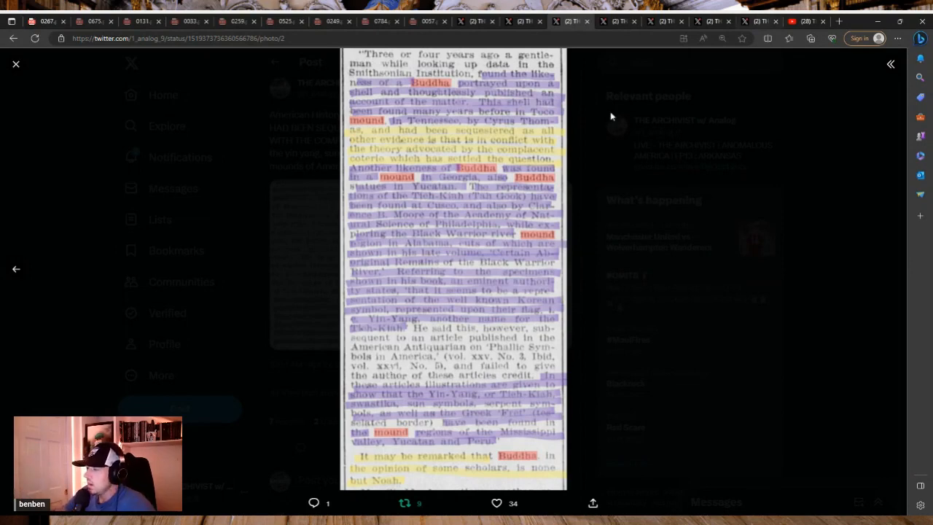
{"action": "mouse_move", "coordinate": [445, 336]}
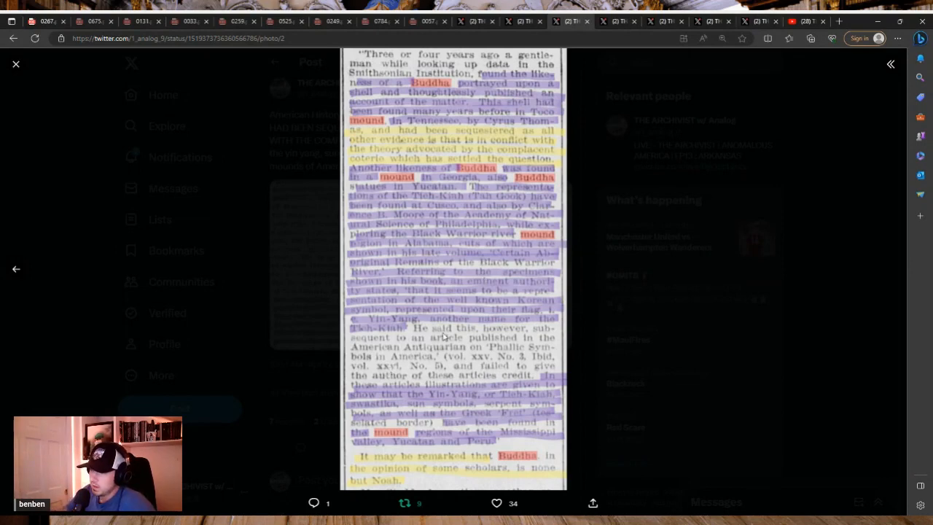
{"action": "mouse_move", "coordinate": [494, 356]}
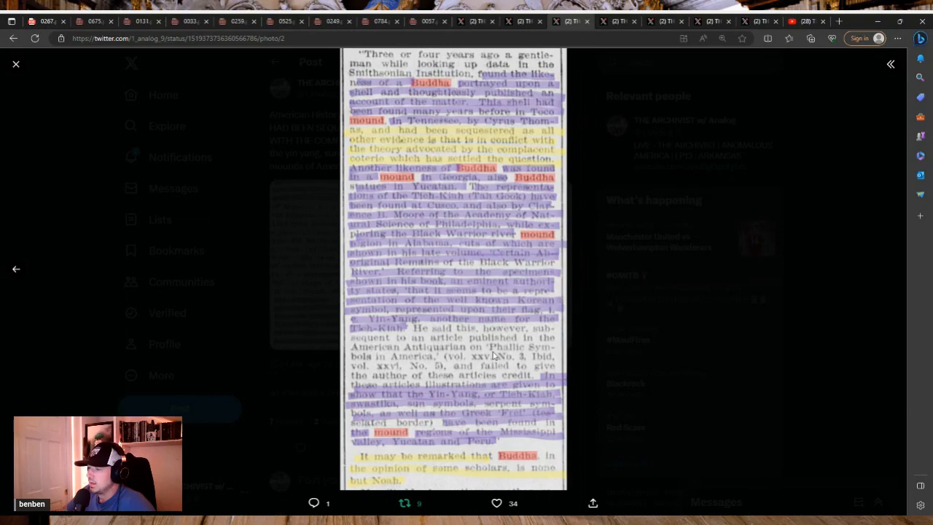
{"action": "mouse_move", "coordinate": [509, 369]}
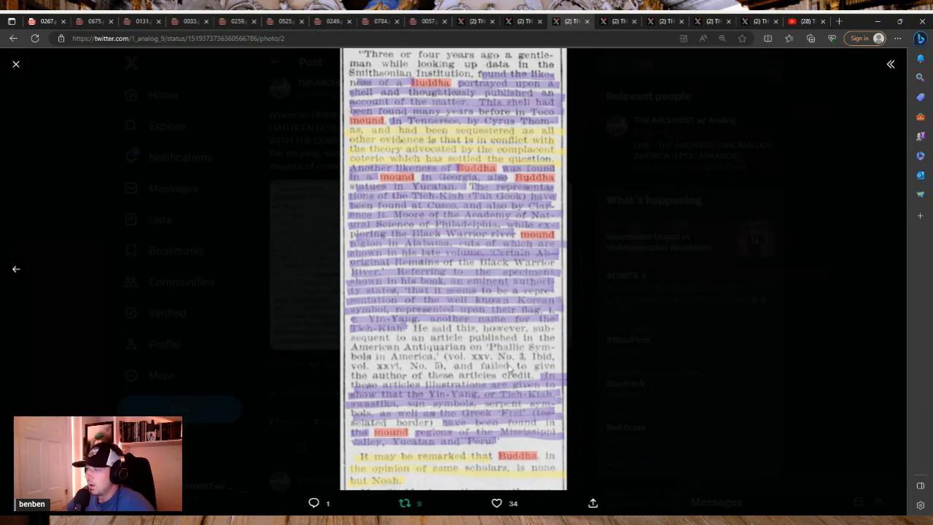
Step: Close the photo viewer and scroll to the Archivist reply about Monte Albán's obelisk
{"action": "left_click", "coordinate": [16, 64]}
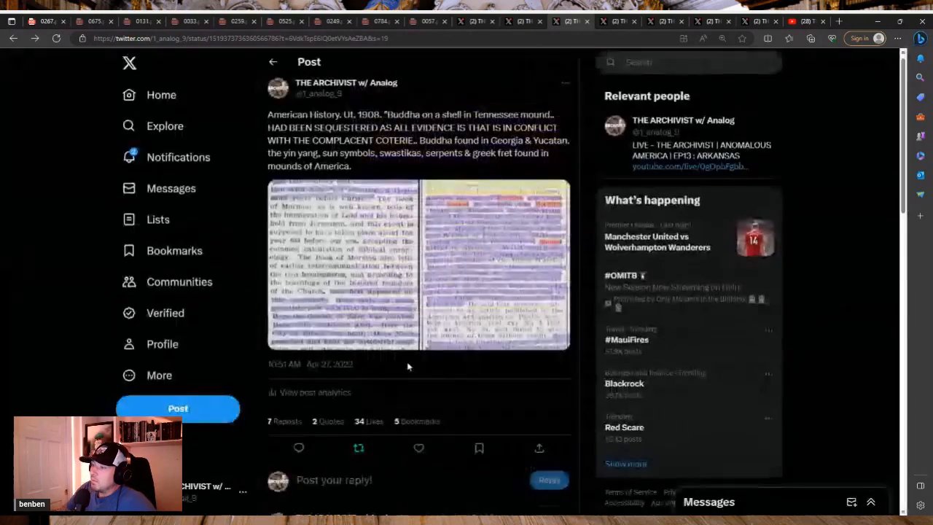
{"action": "scroll", "scroll_direction": "down", "scroll_amount": 3}
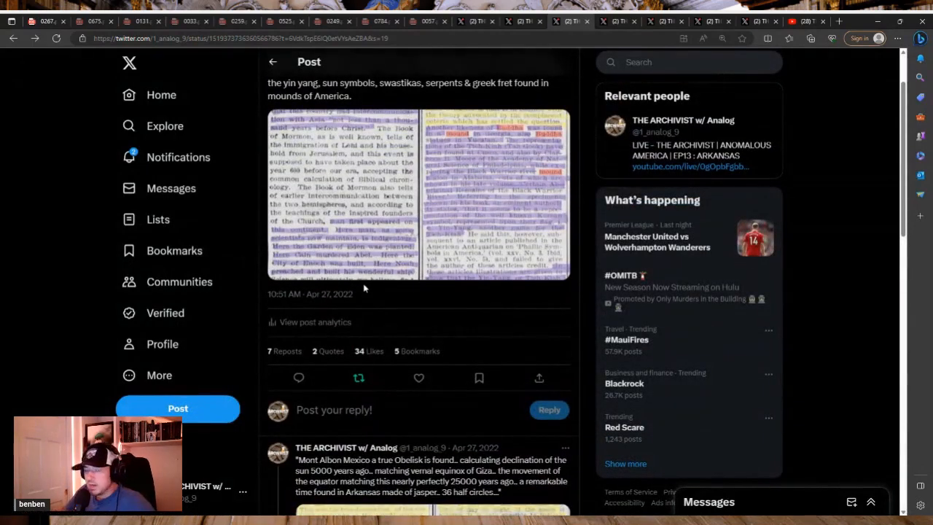
{"action": "mouse_move", "coordinate": [386, 285]}
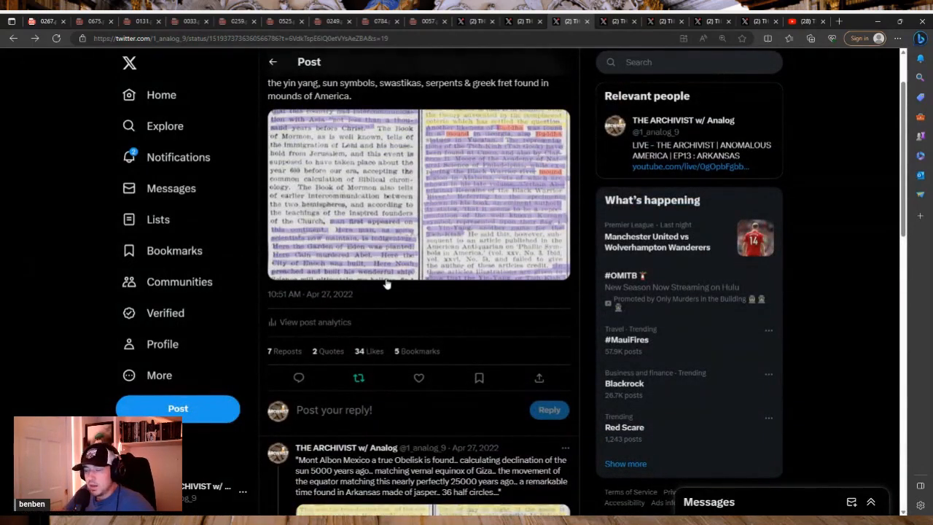
{"action": "mouse_move", "coordinate": [339, 222]}
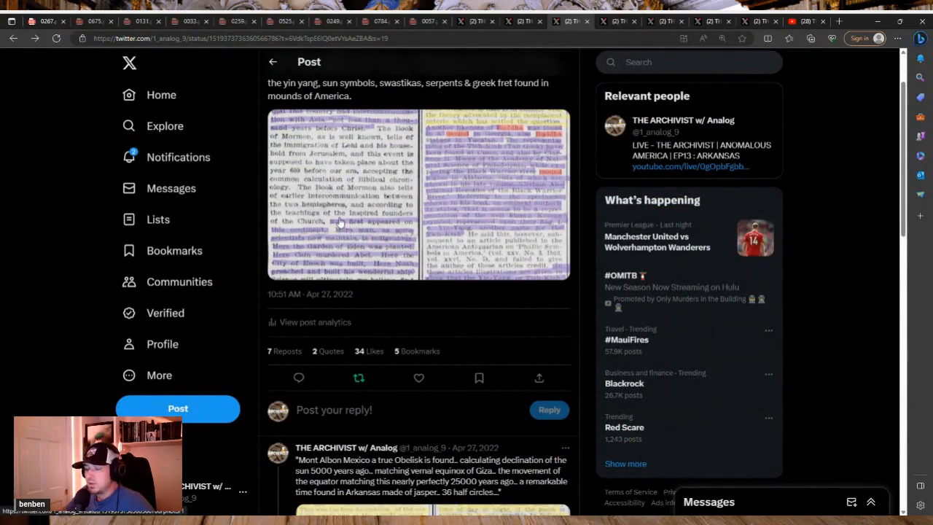
{"action": "mouse_move", "coordinate": [335, 224]}
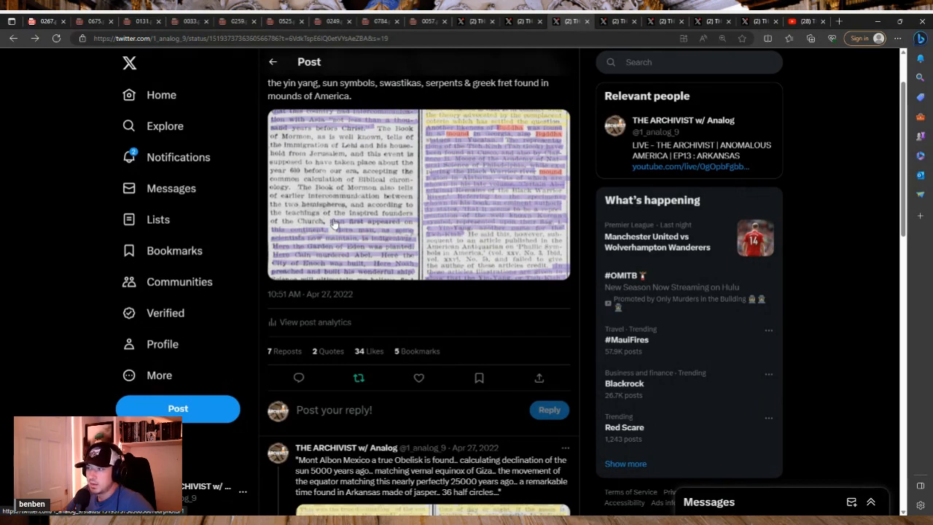
{"action": "mouse_move", "coordinate": [413, 206]}
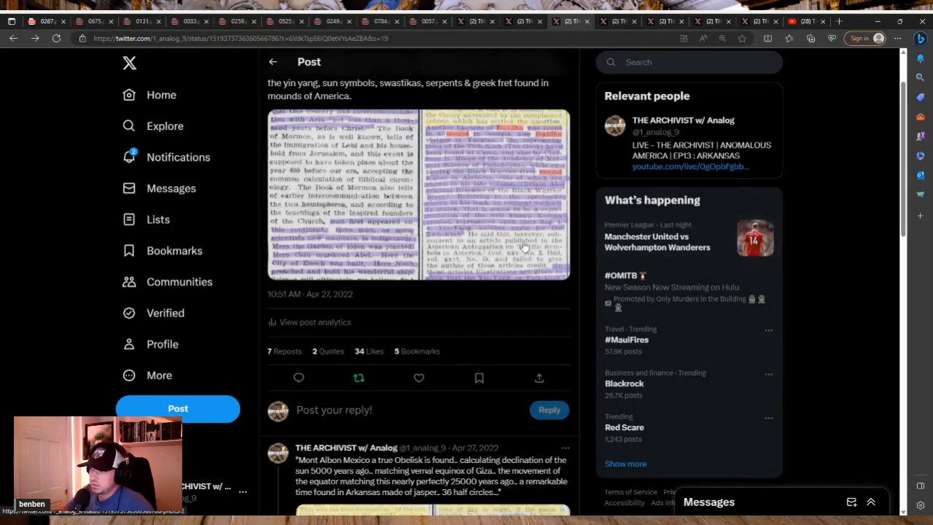
{"action": "scroll", "scroll_direction": "down", "scroll_amount": 3}
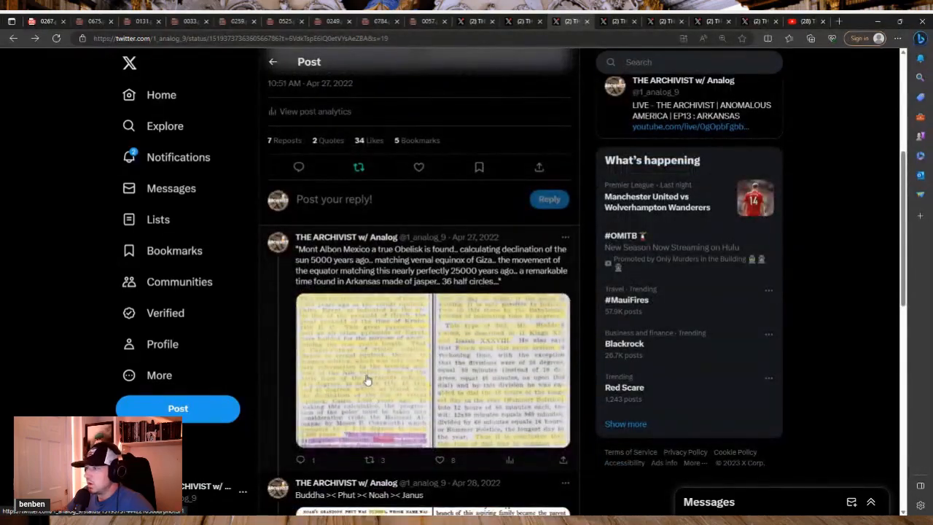